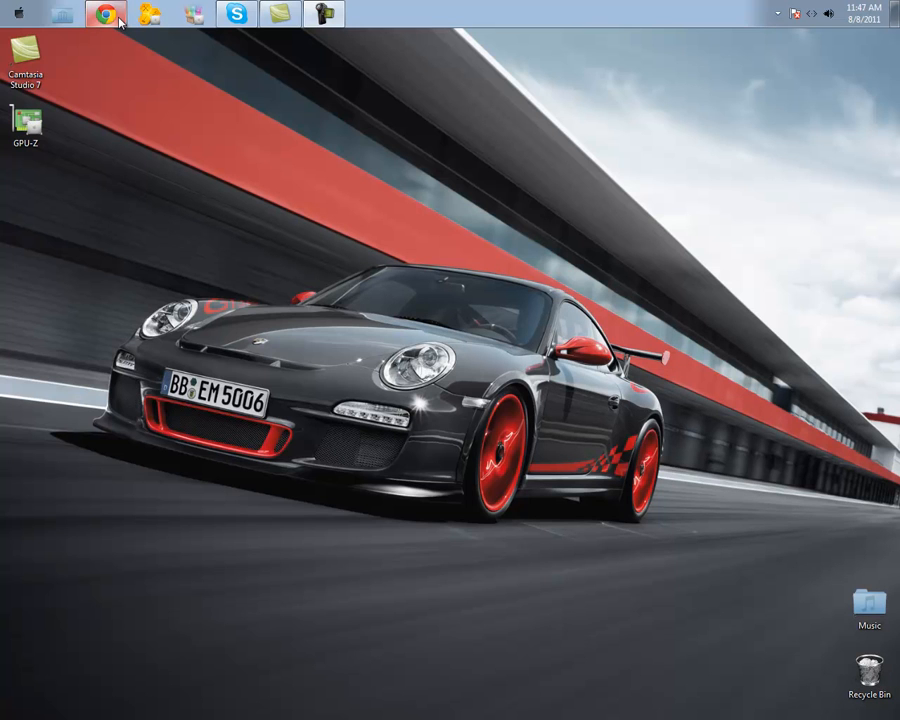
mouse_move(175, 96)
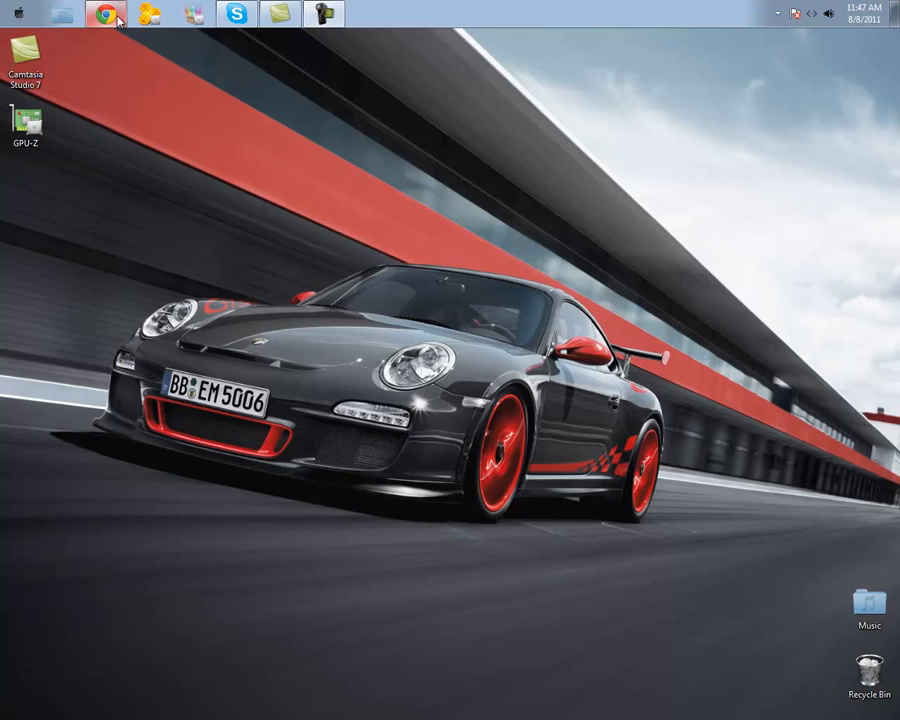
- Launch Google Chrome from the top taskbar to reach the Mac OSX Lion Inspirat download page
left_click(104, 14)
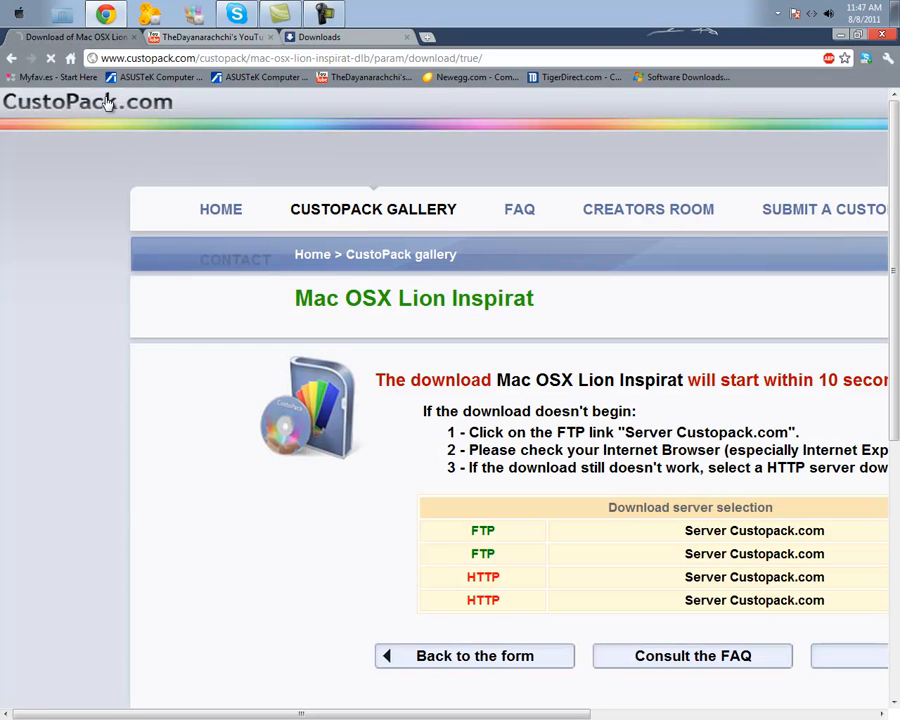
- Browse the CustoPack gallery for the Mac OSX Lion Inspirat tile, then close the gallery tab
left_click(220, 209)
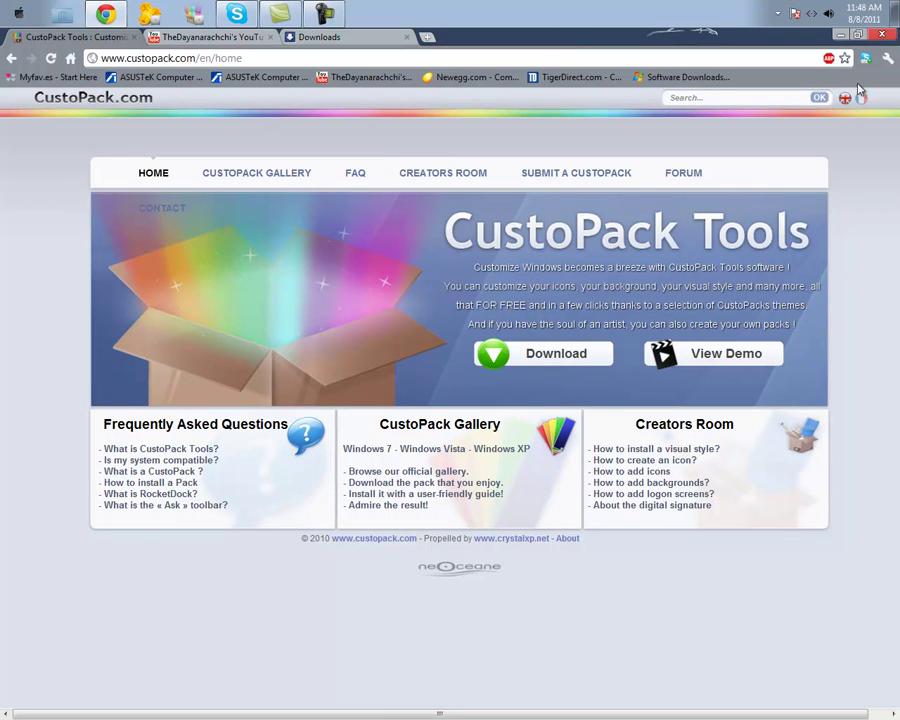
mouse_move(466, 198)
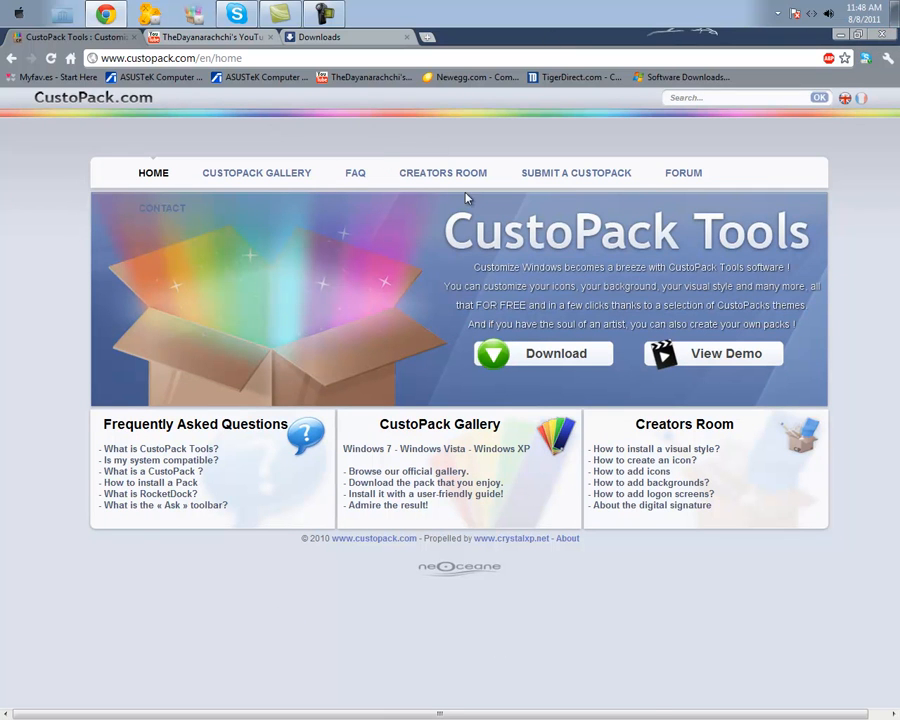
left_click(12, 710)
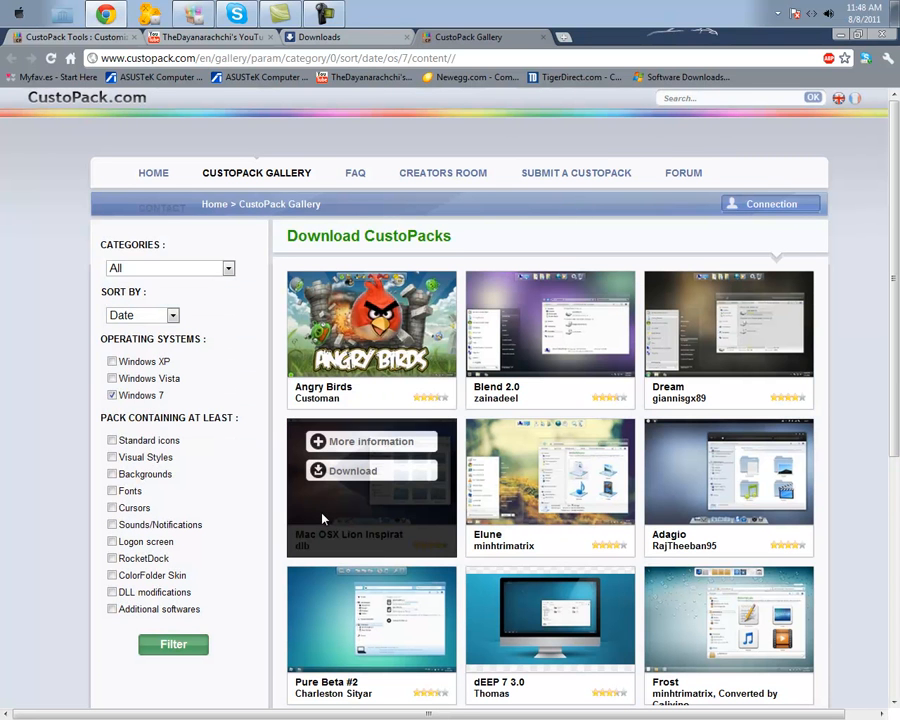
mouse_move(357, 518)
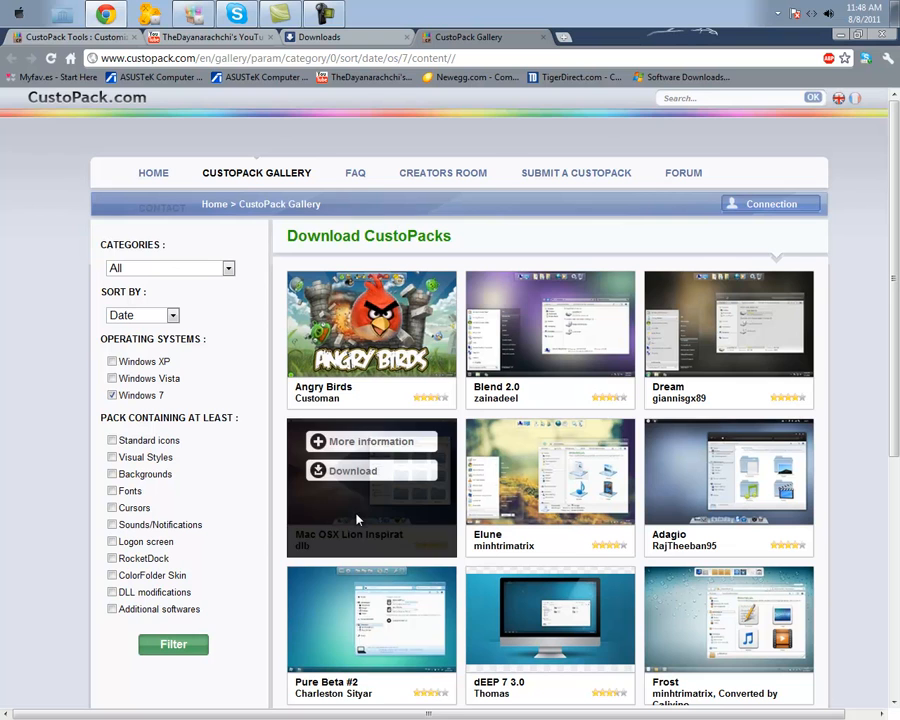
mouse_move(268, 578)
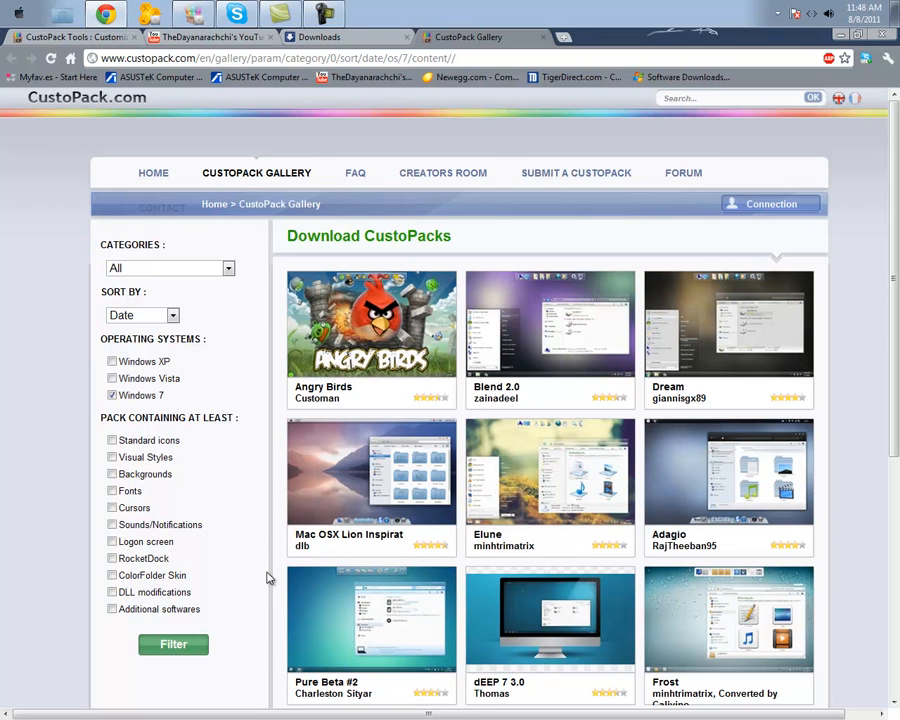
mouse_move(281, 575)
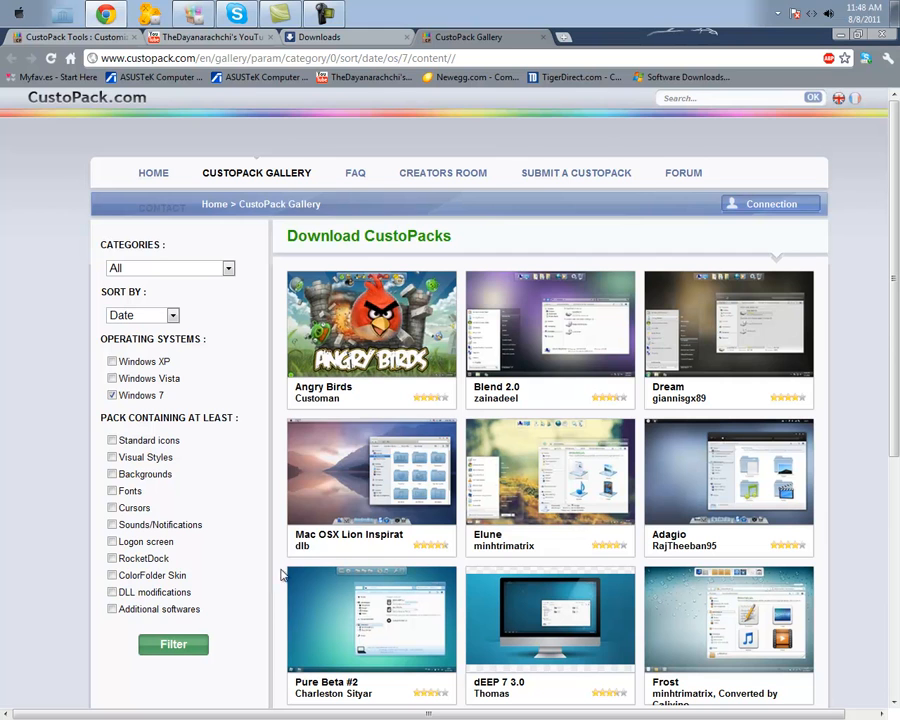
mouse_move(530, 118)
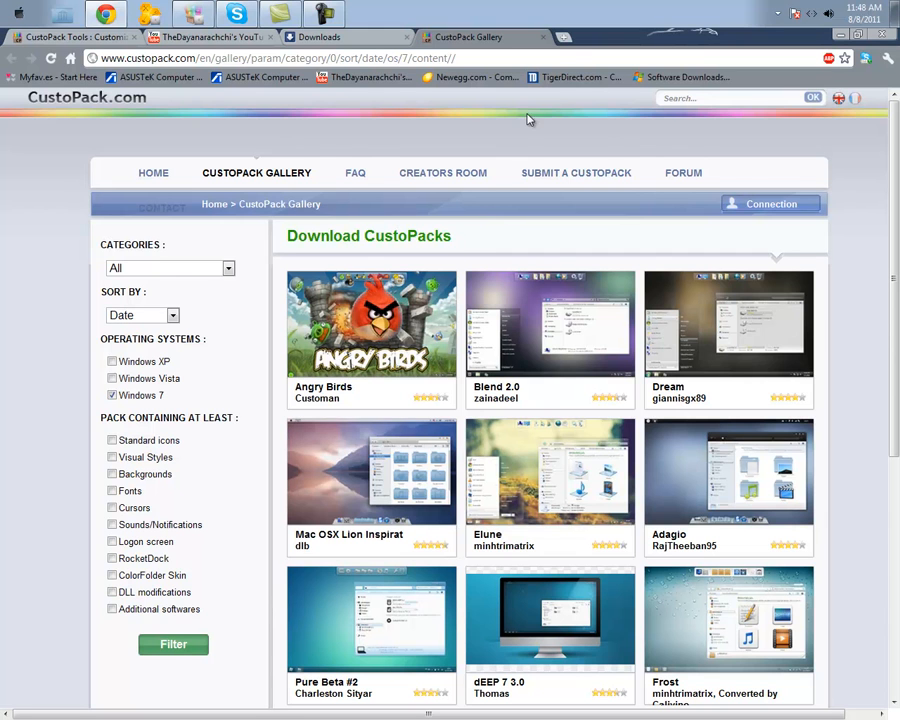
left_click(318, 37)
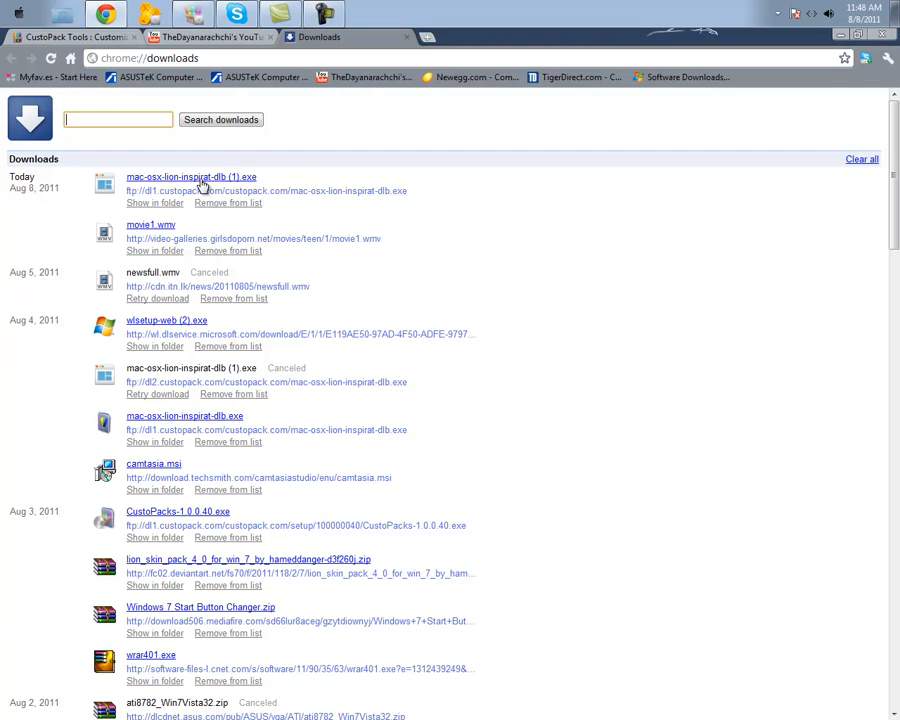
- Run mac-osx-lion-inspirat-dlb (1).exe from Downloads, allowing the warning and confirming setup
left_click(190, 177)
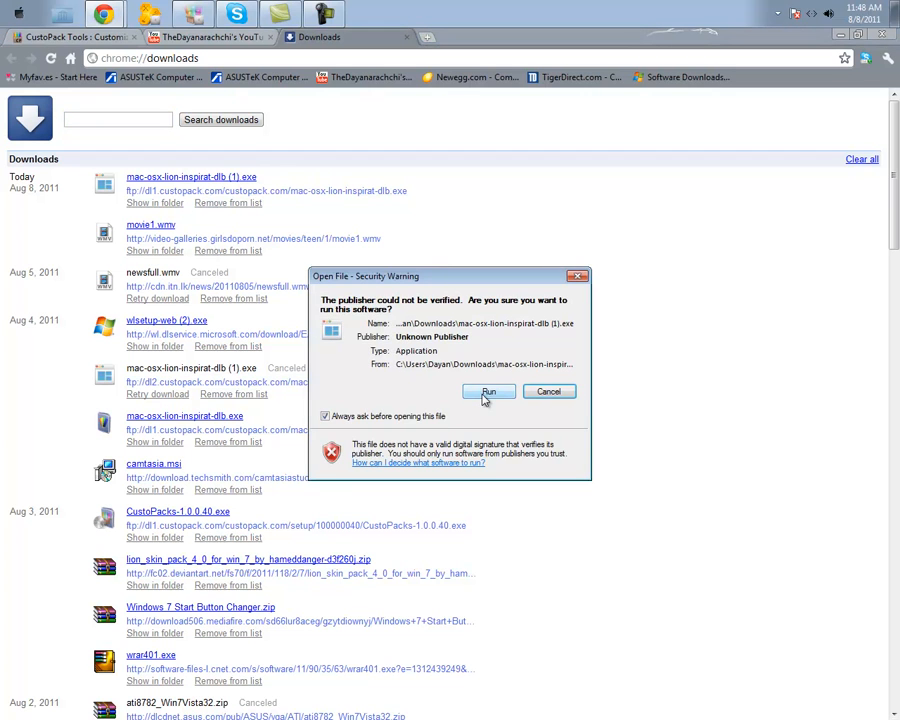
left_click(489, 391)
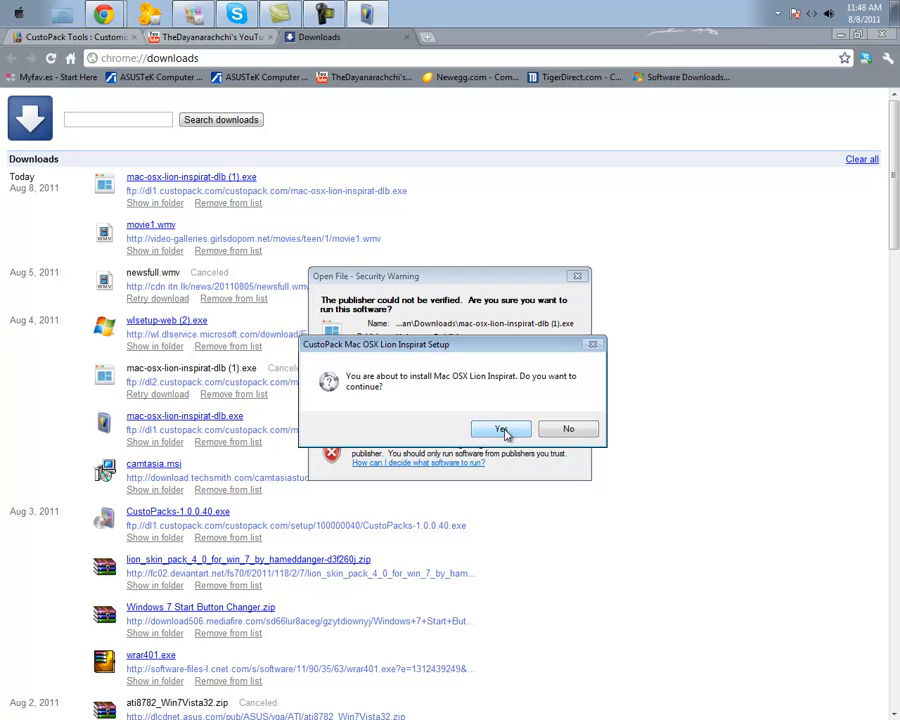
left_click(500, 429)
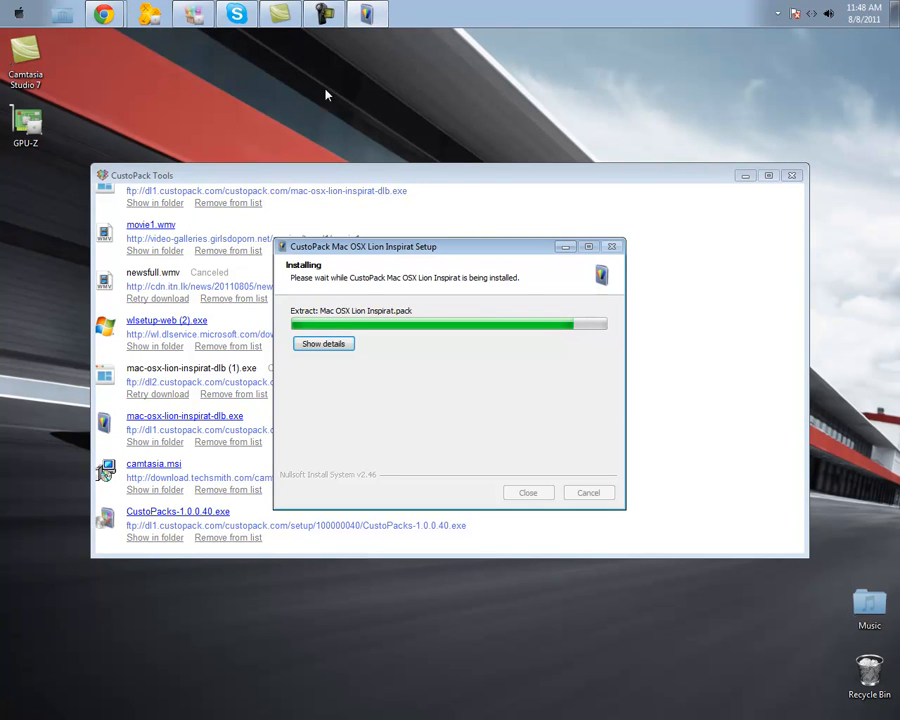
mouse_move(455, 167)
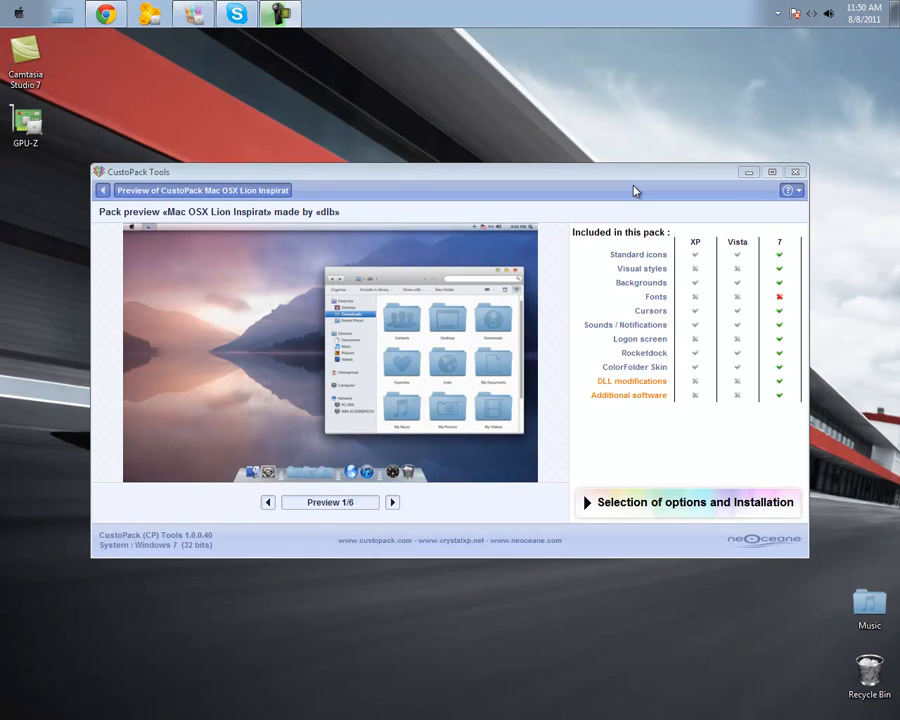
mouse_move(549, 222)
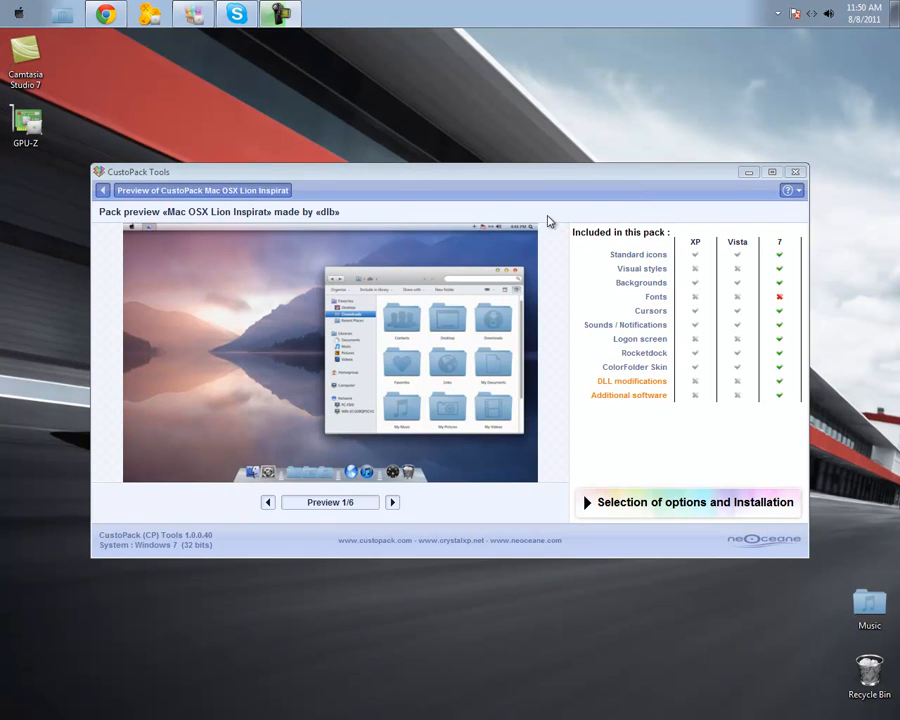
mouse_move(254, 213)
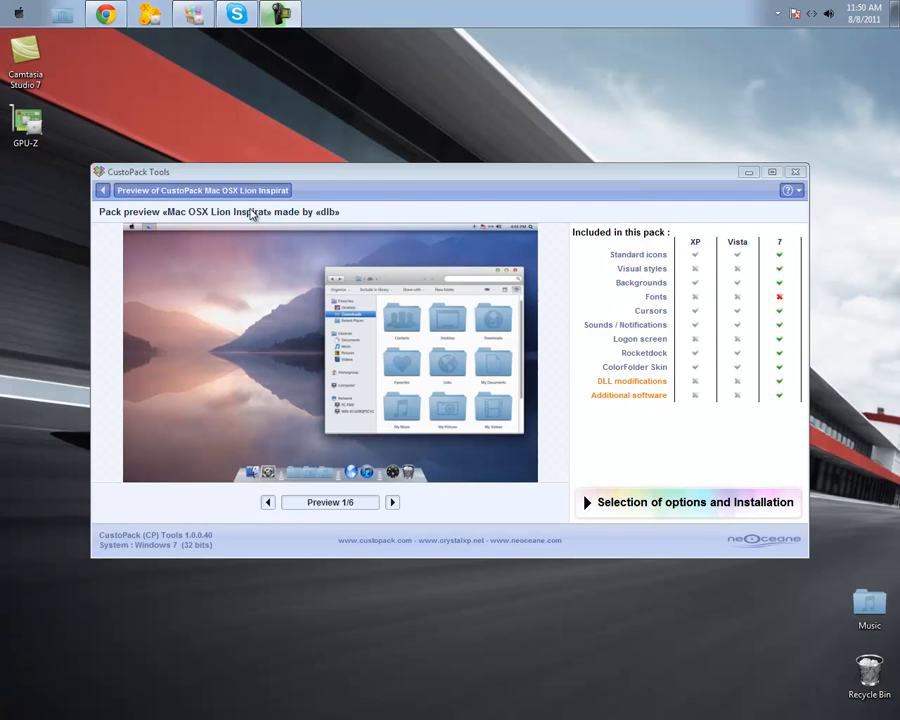
mouse_move(322, 293)
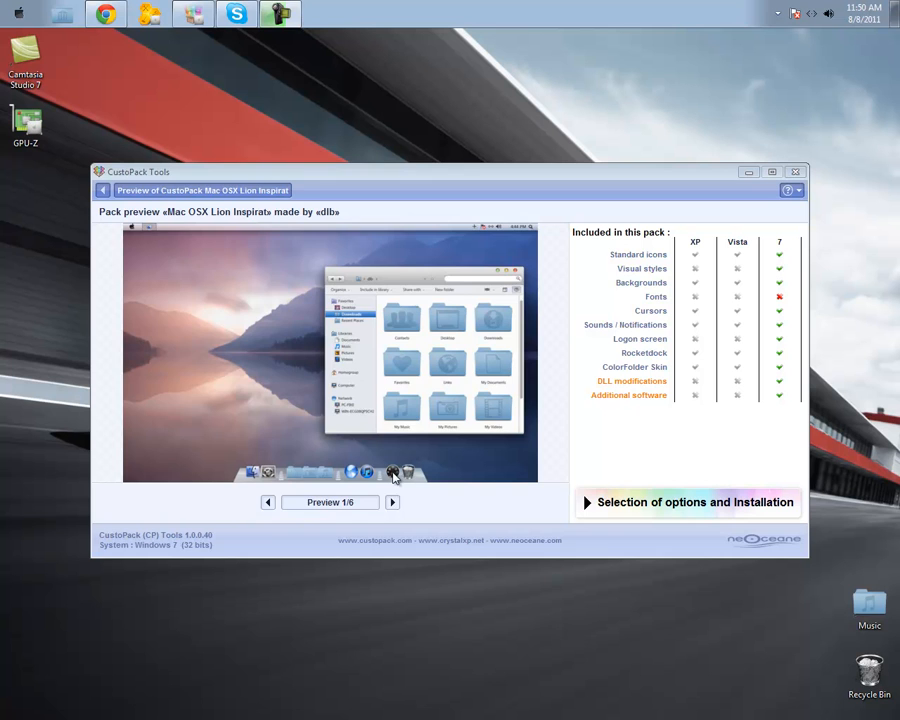
- Page through the Mac OSX Lion Inspirat previews to Preview 6/6
left_click(392, 502)
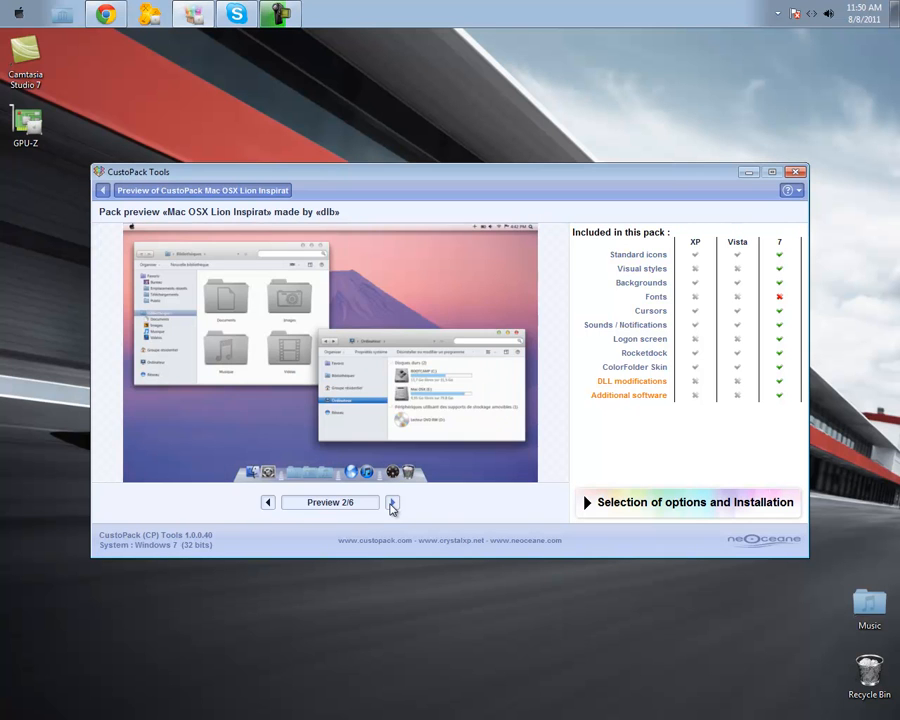
left_click(392, 502)
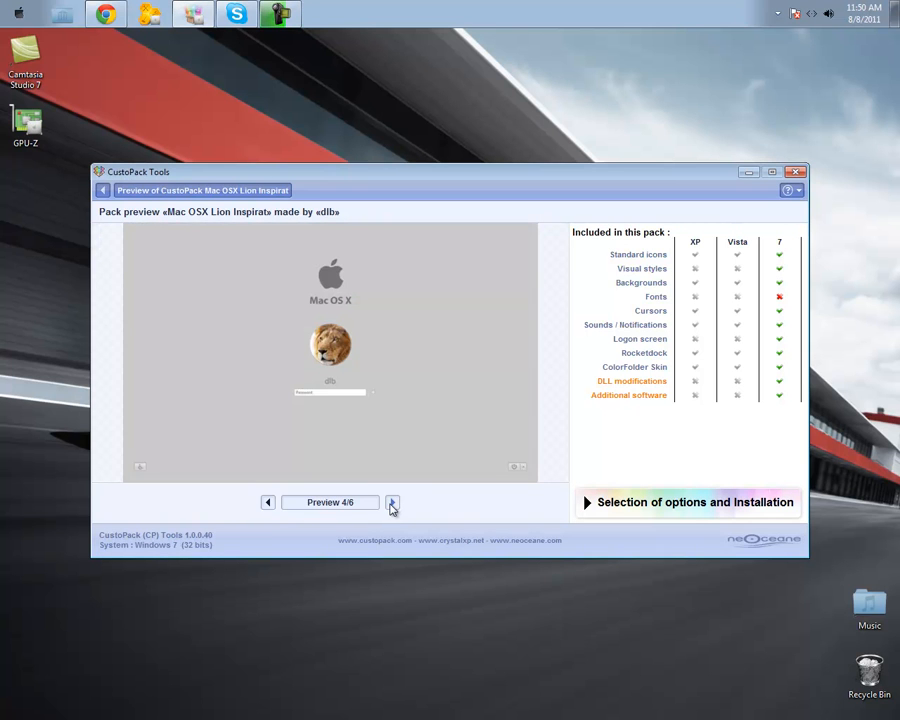
left_click(392, 502)
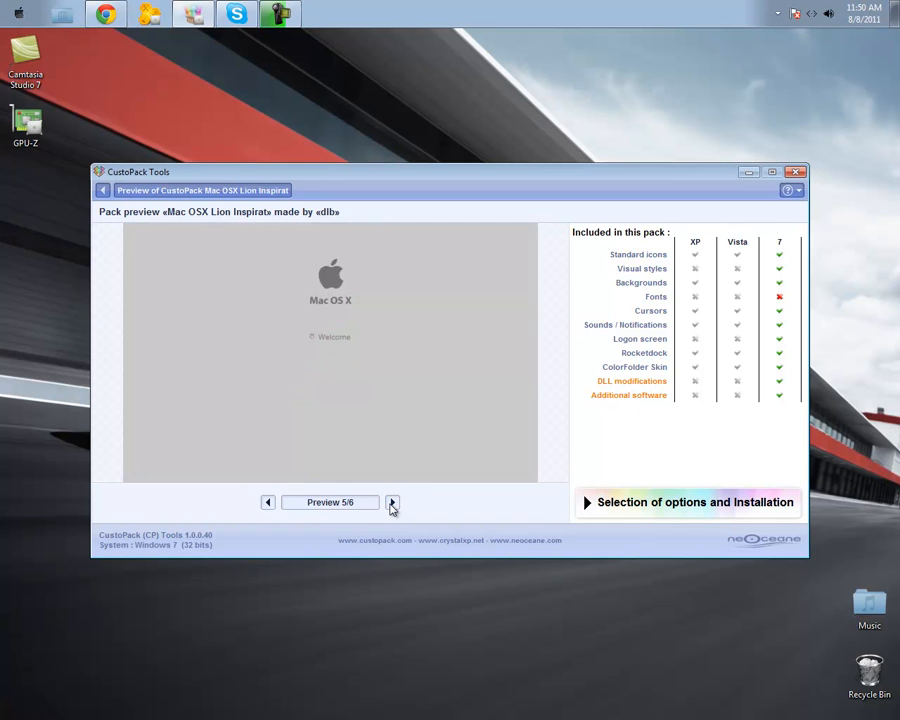
left_click(392, 502)
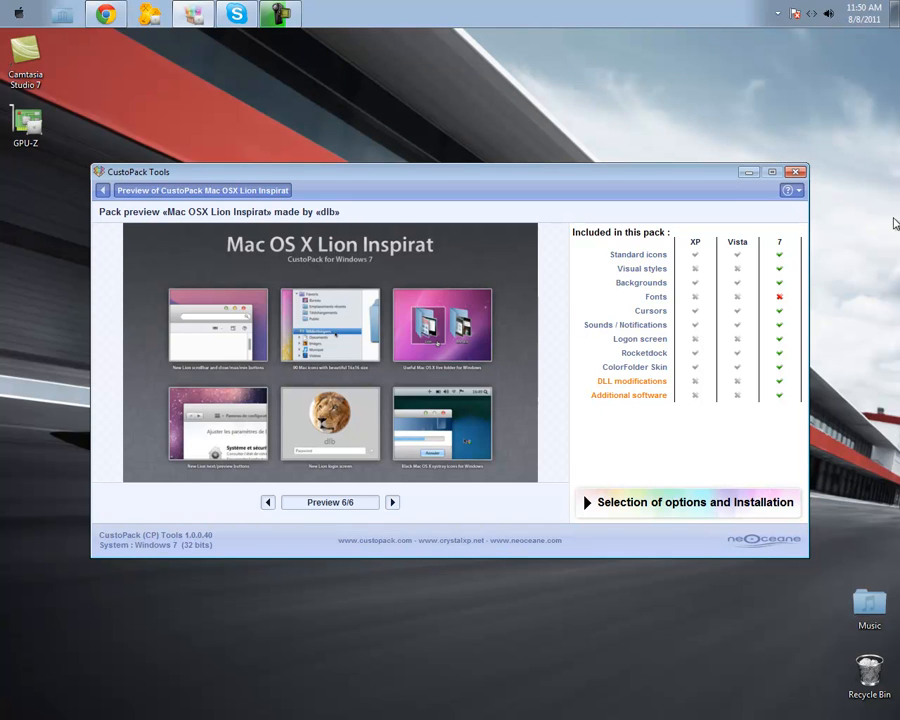
mouse_move(113, 200)
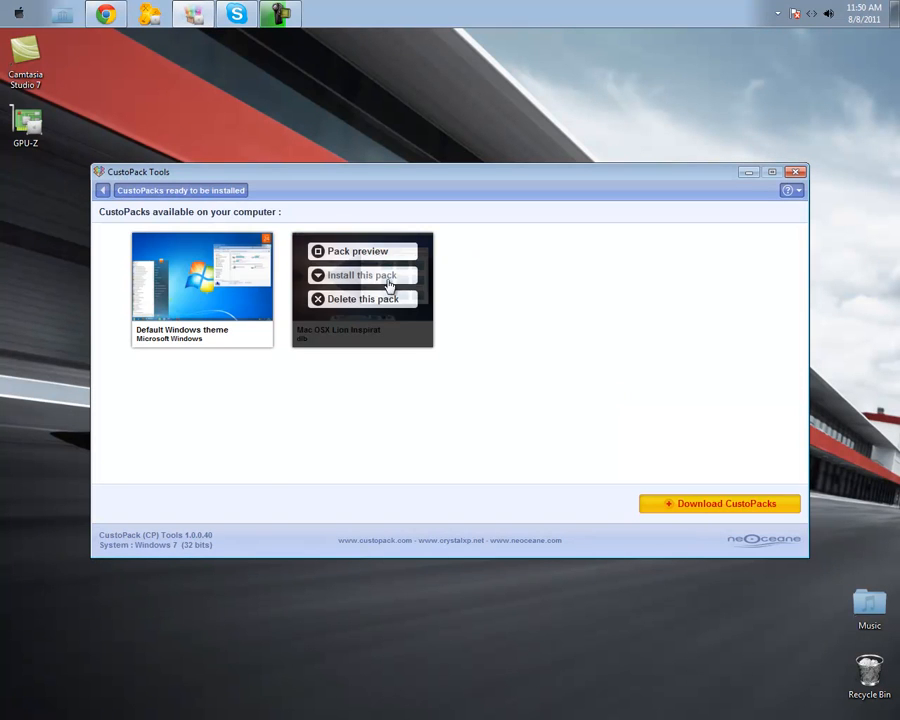
- Choose Full installation, accept the license agreement, and start installing the CustoPack
left_click(363, 275)
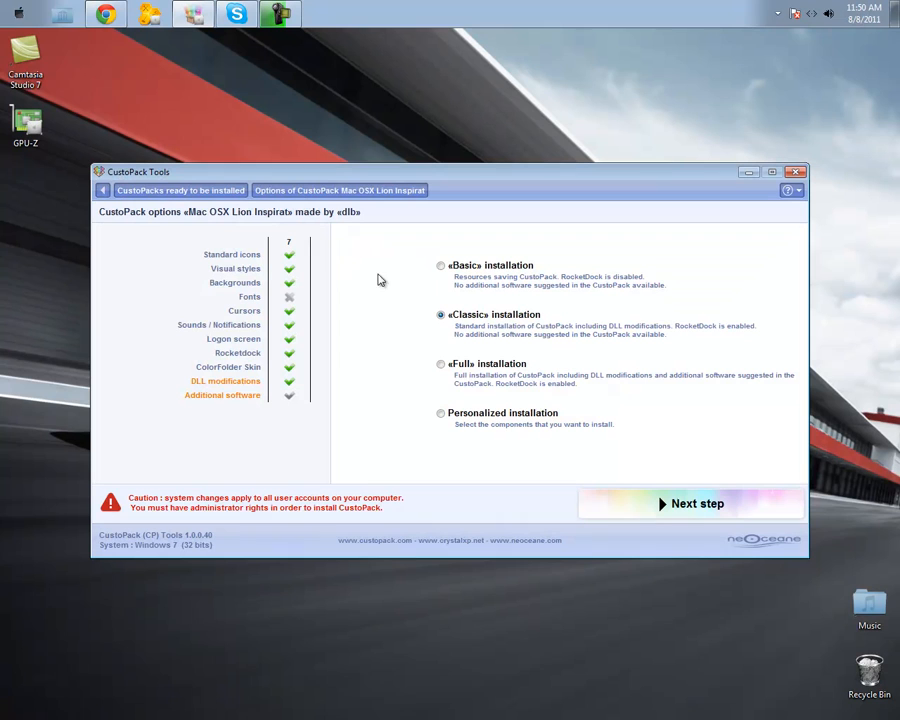
left_click(440, 363)
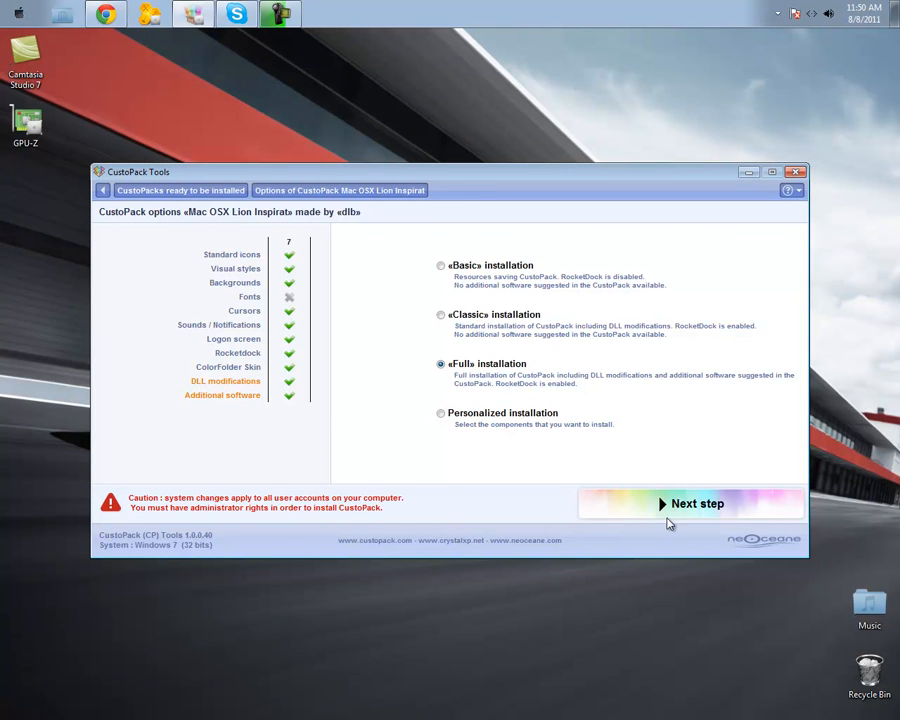
left_click(697, 503)
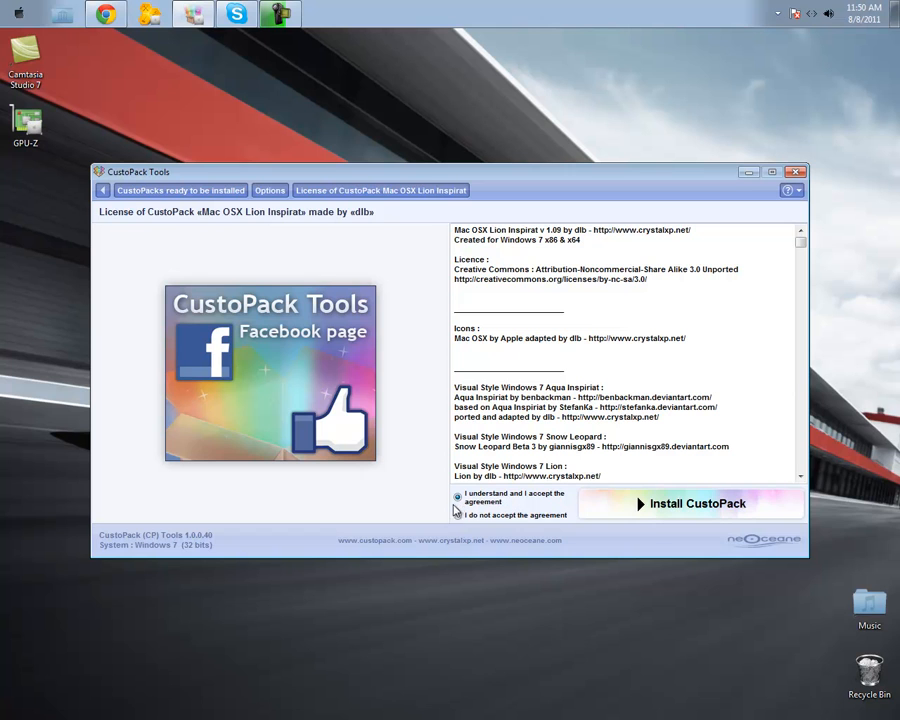
left_click(458, 496)
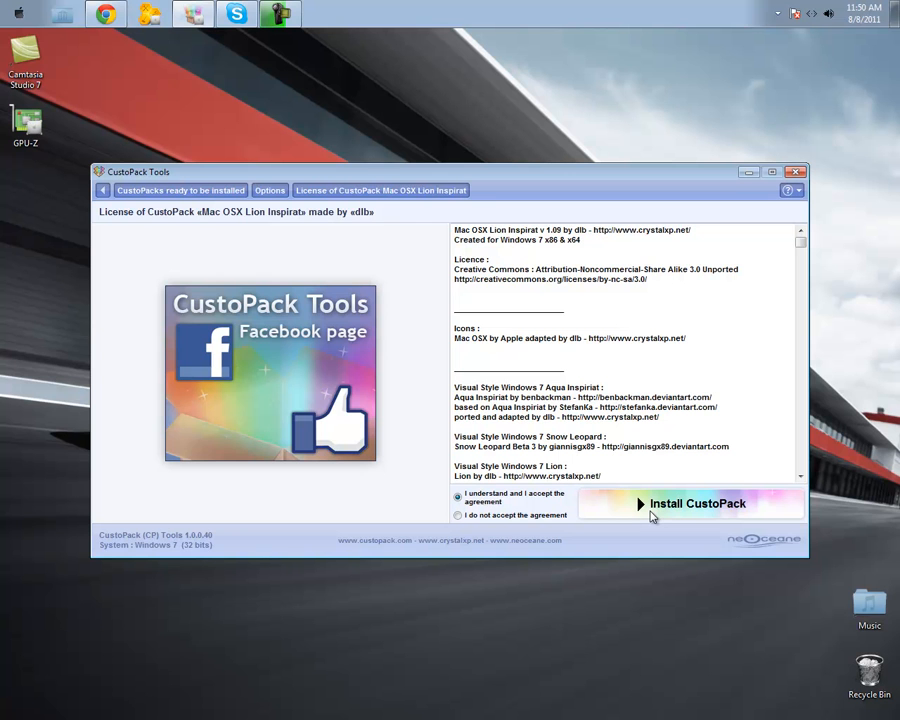
left_click(697, 503)
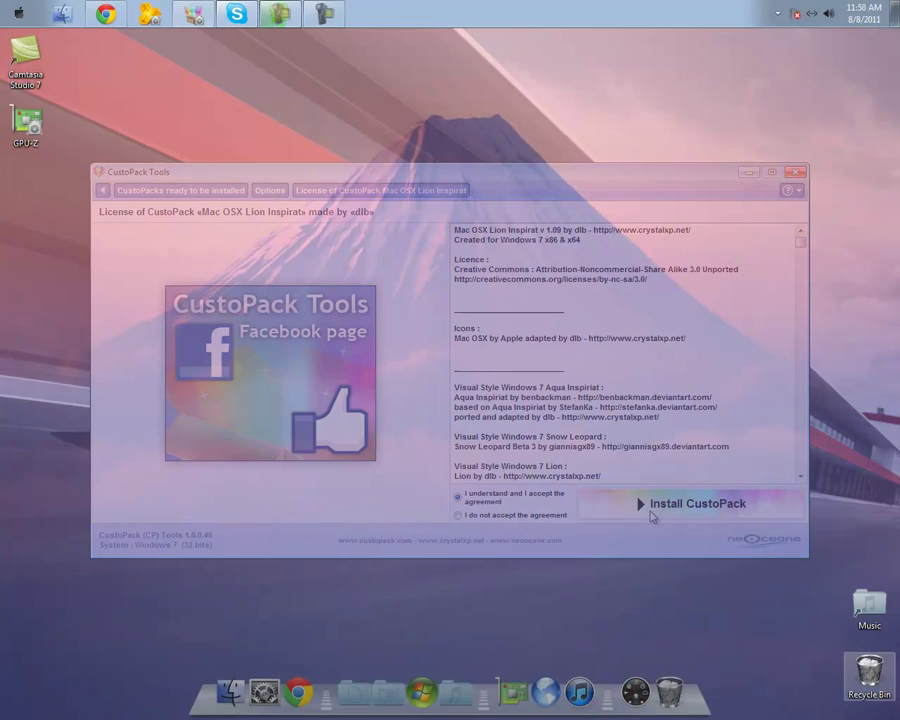
- Open Dock Settings from the dock and cancel without changes
left_click(799, 171)
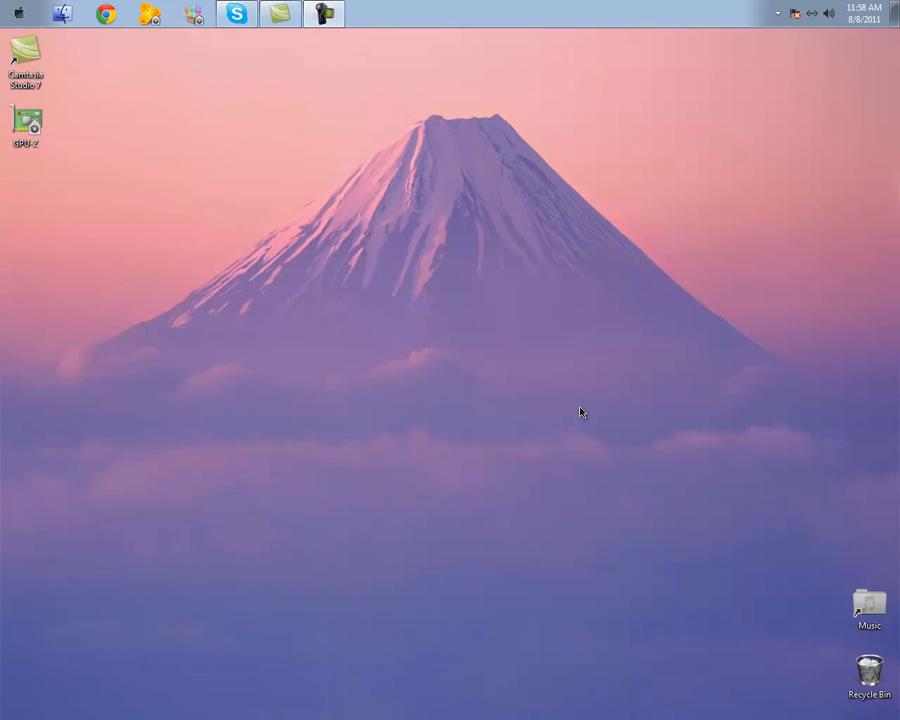
mouse_move(183, 515)
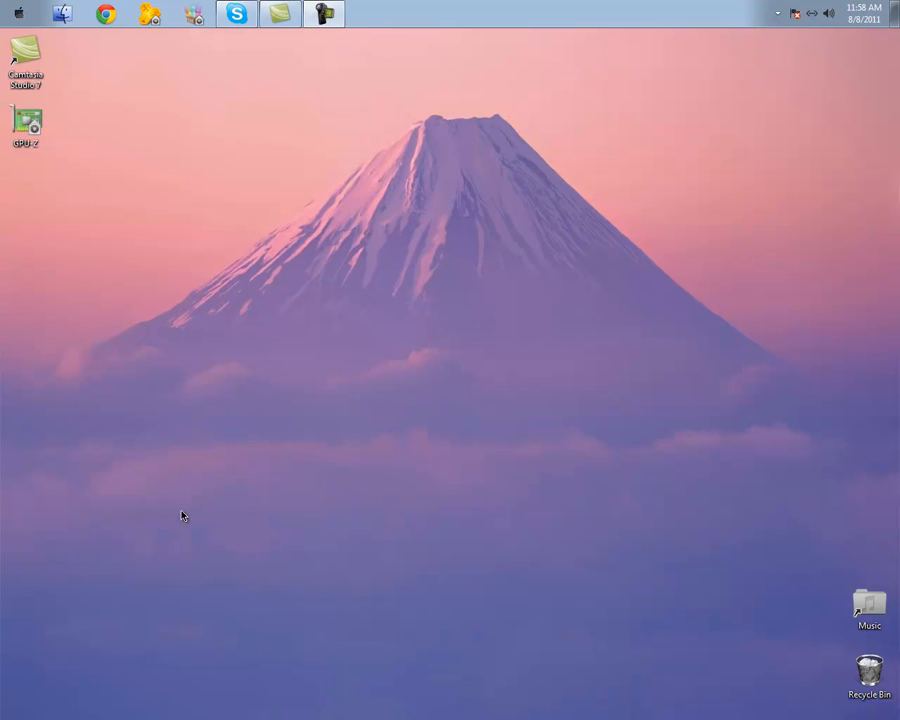
mouse_move(363, 381)
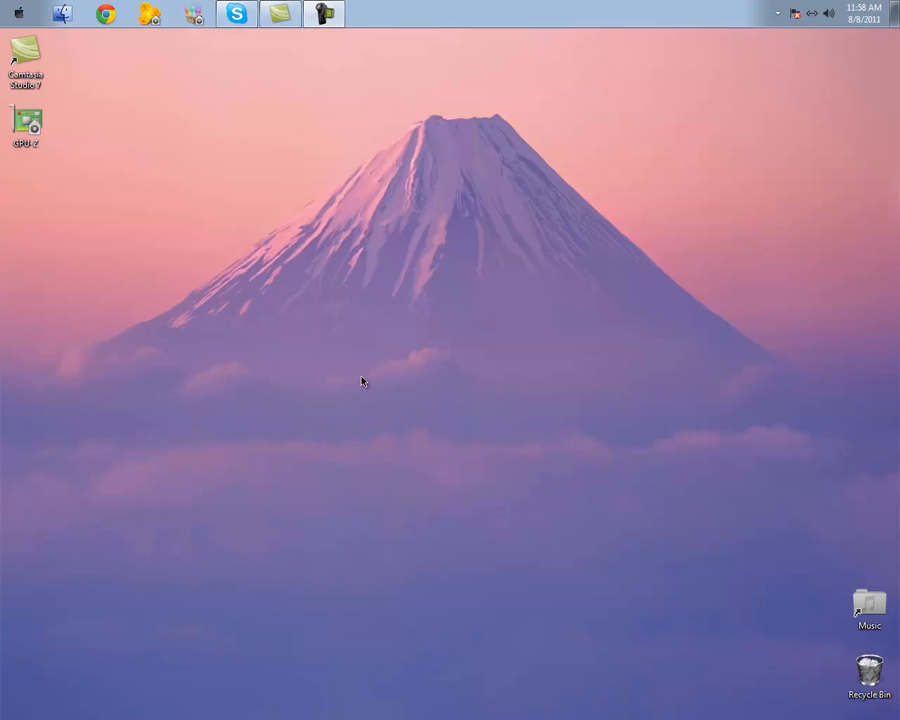
mouse_move(532, 345)
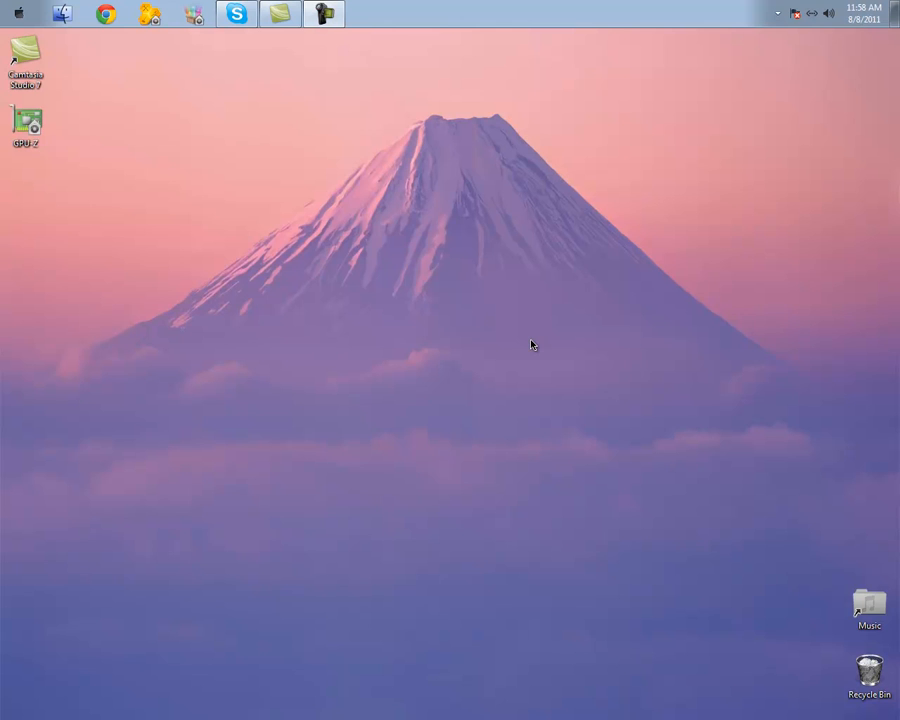
mouse_move(351, 341)
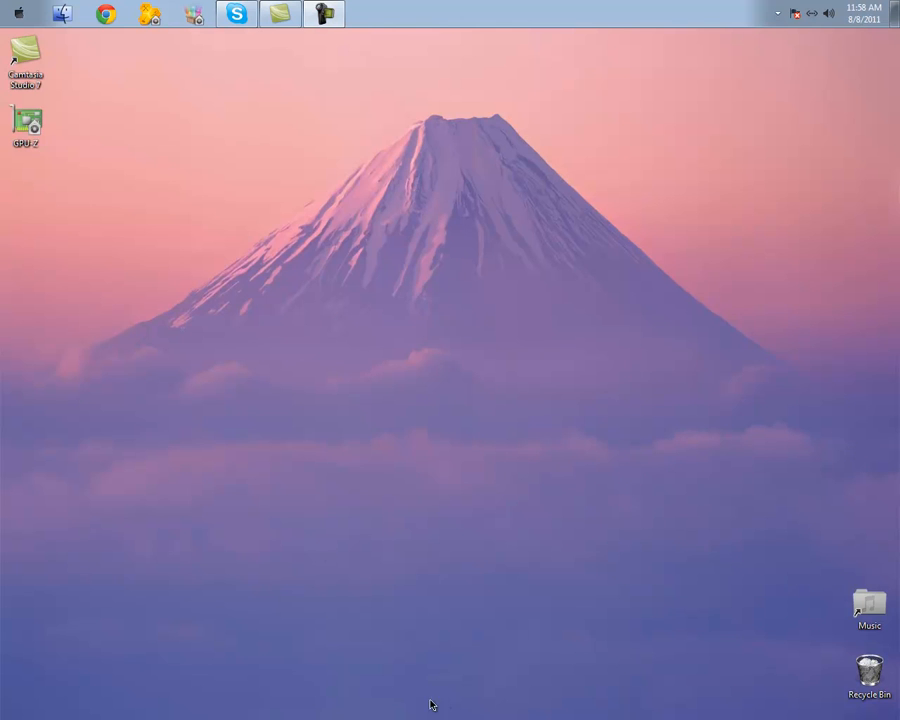
mouse_move(570, 700)
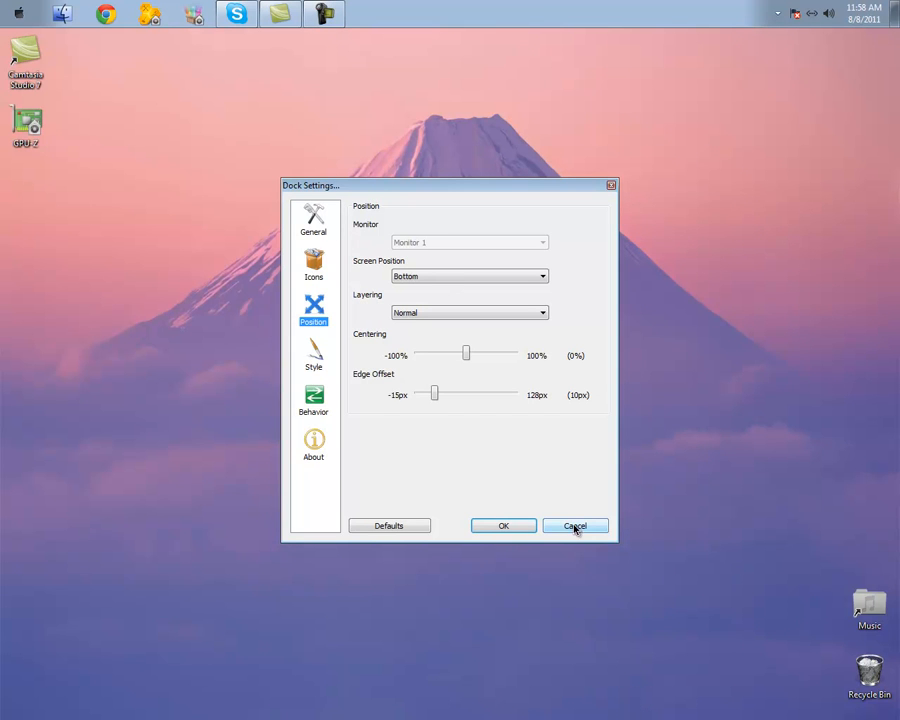
left_click(313, 352)
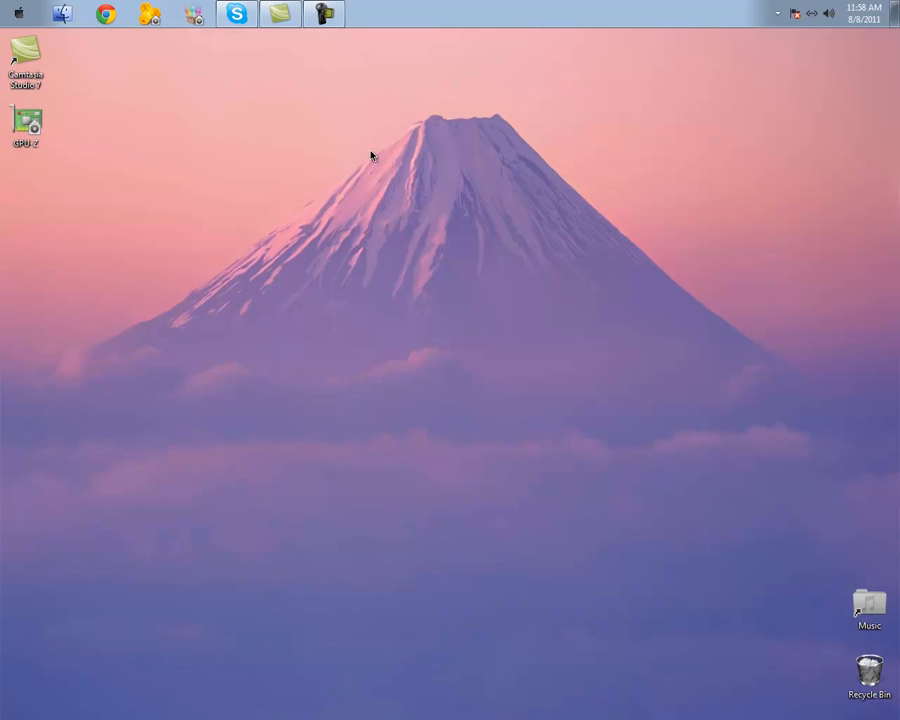
mouse_move(14, 22)
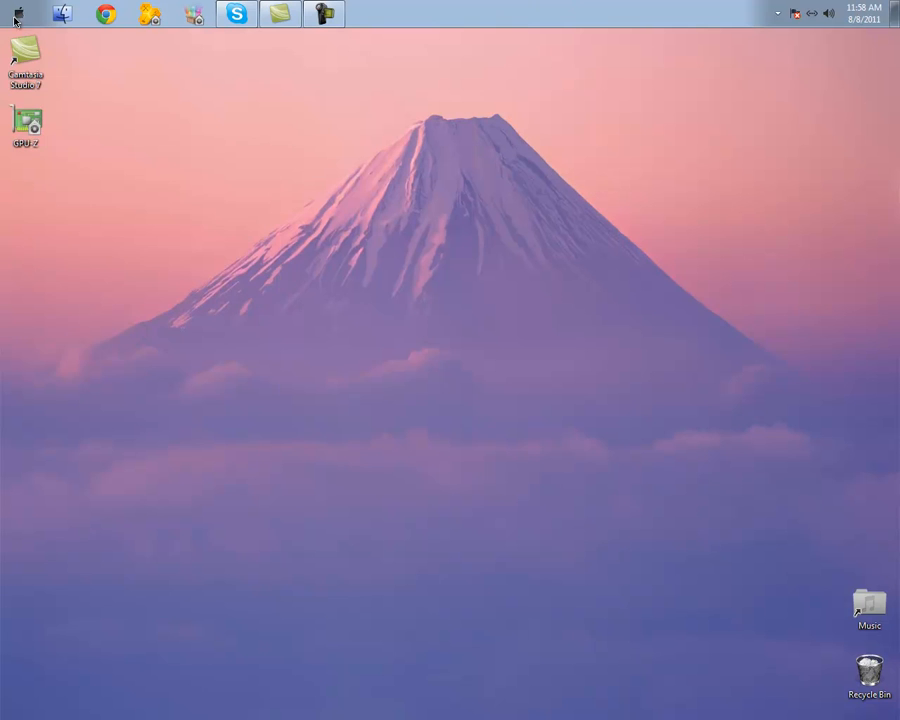
left_click(17, 13)
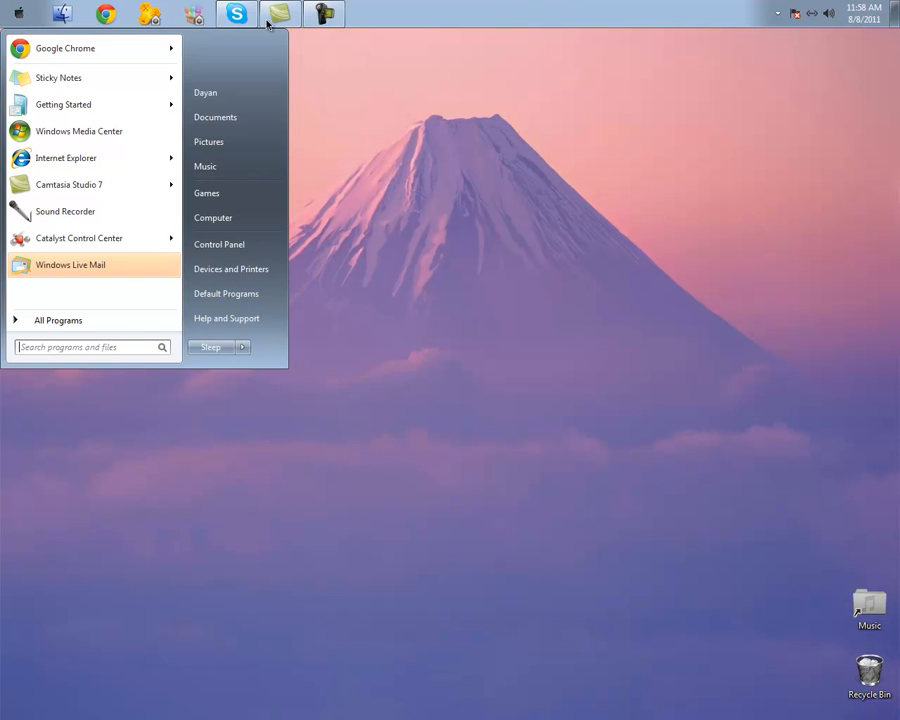
mouse_move(237, 166)
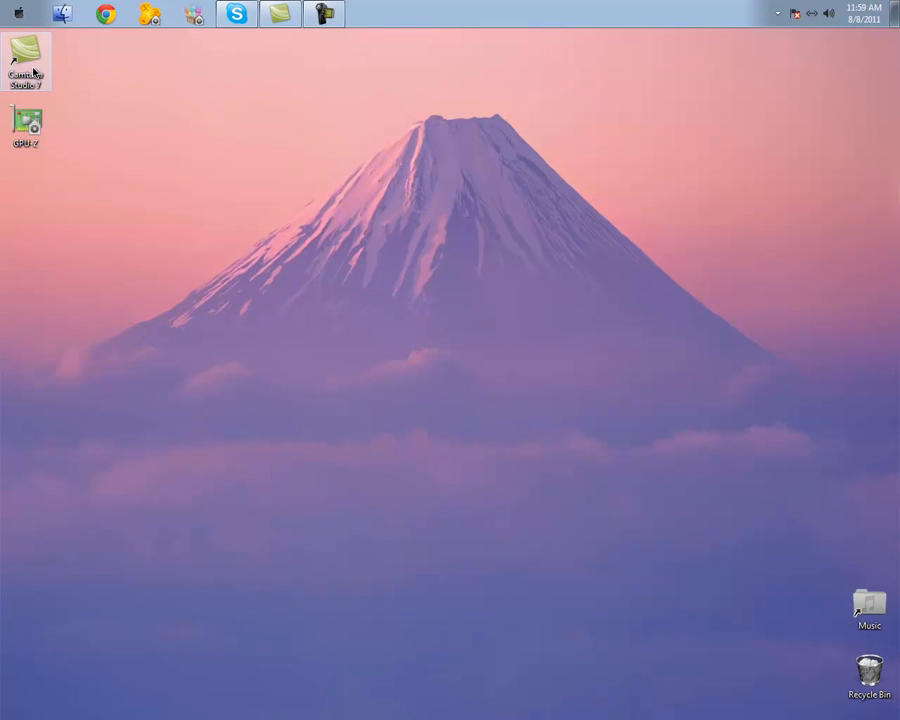
mouse_move(176, 210)
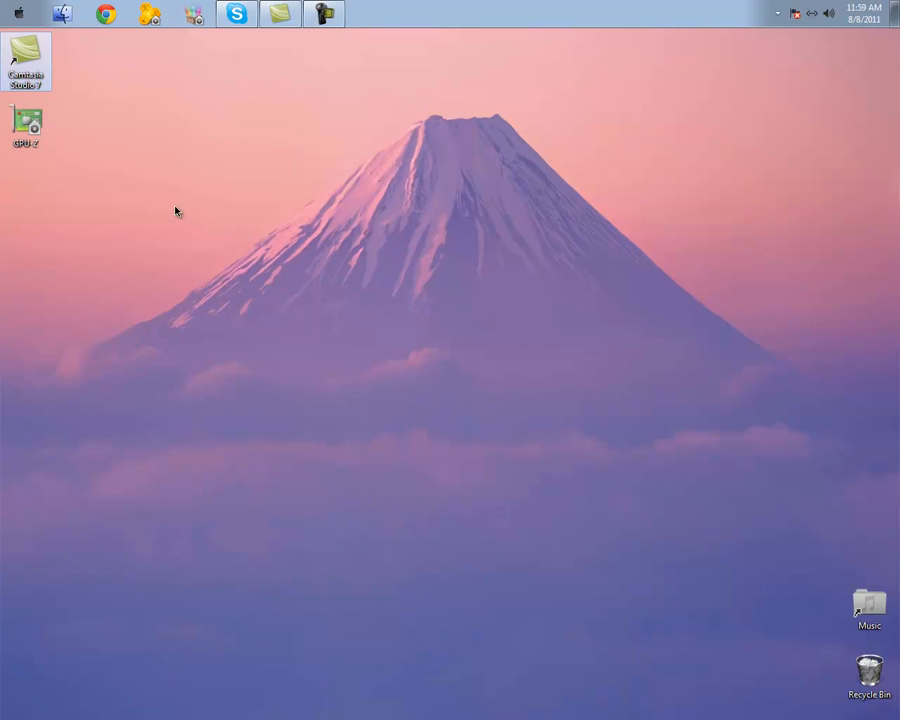
mouse_move(410, 700)
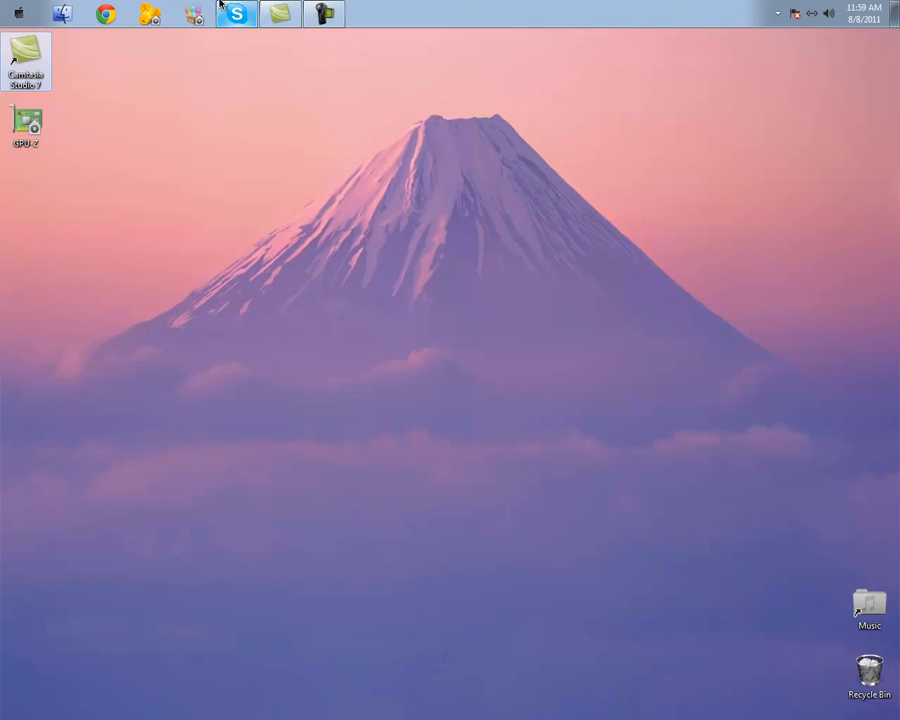
left_click(16, 13)
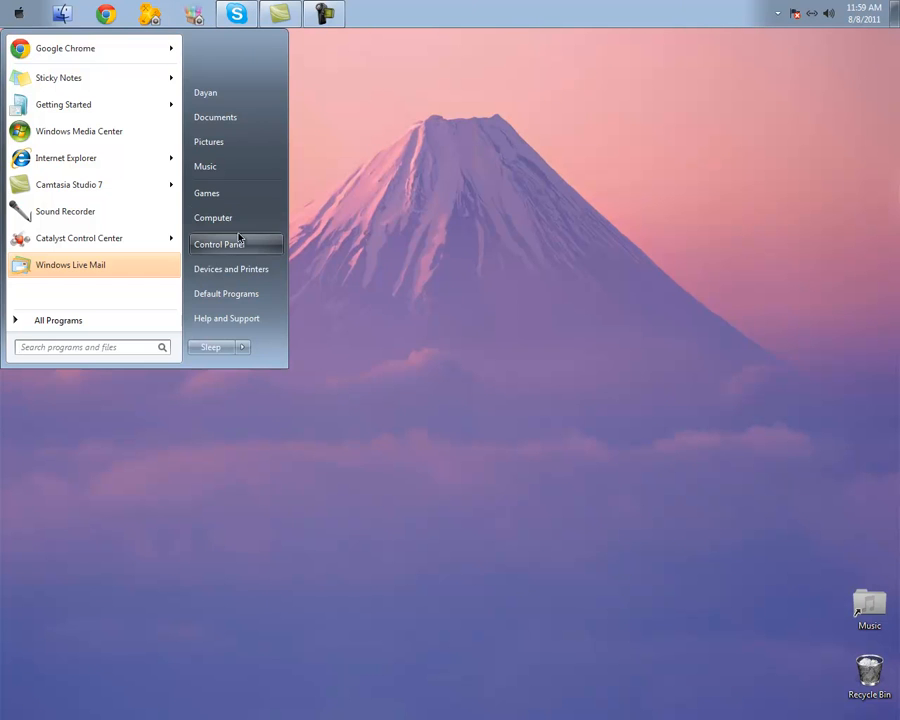
left_click(218, 244)
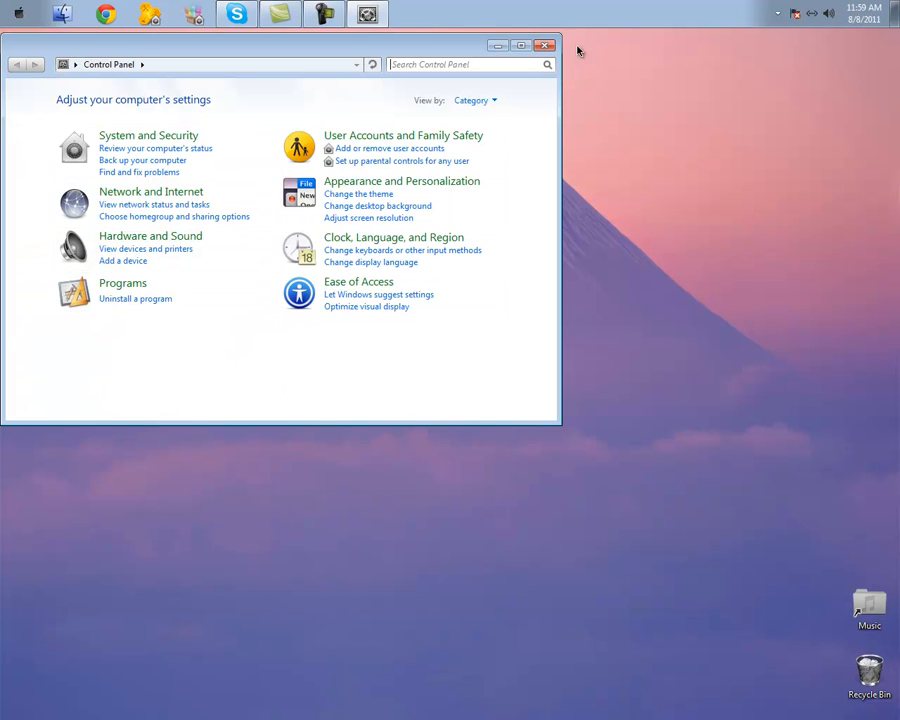
left_click(545, 45)
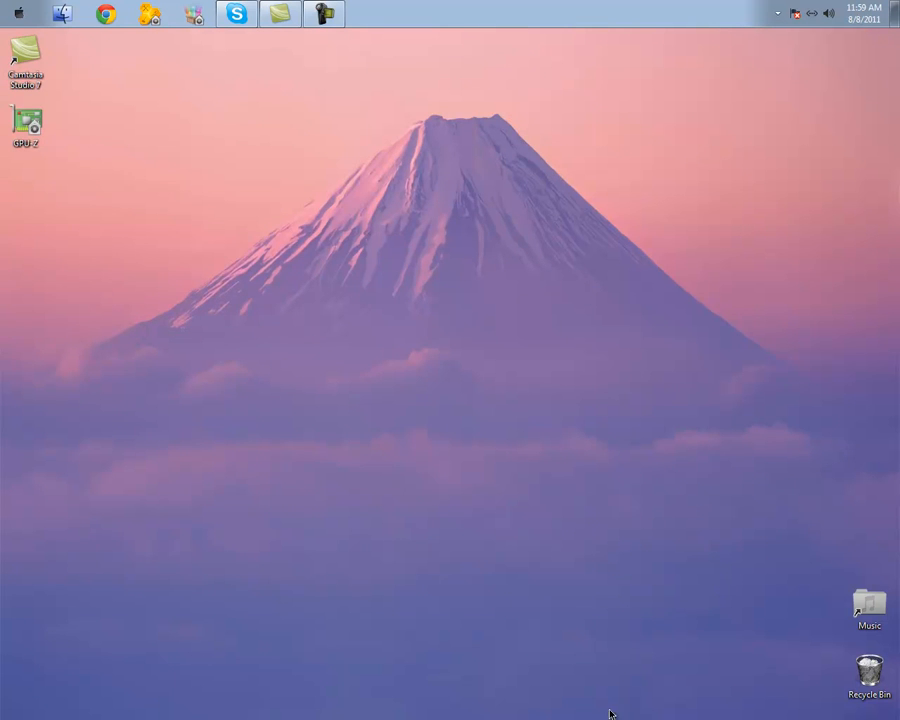
mouse_move(192, 703)
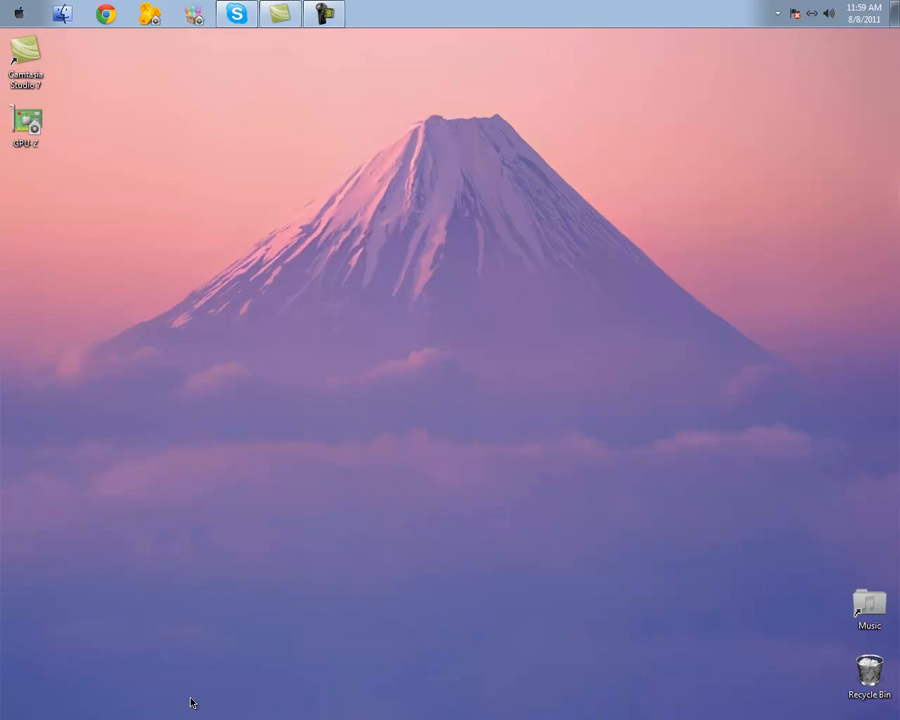
left_click(15, 13)
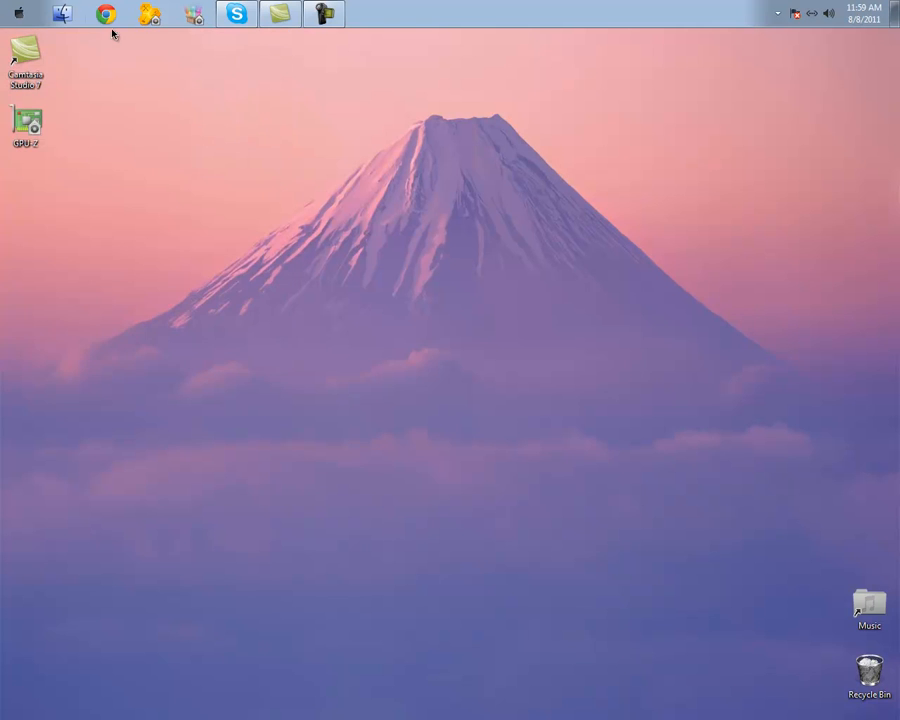
mouse_move(147, 42)
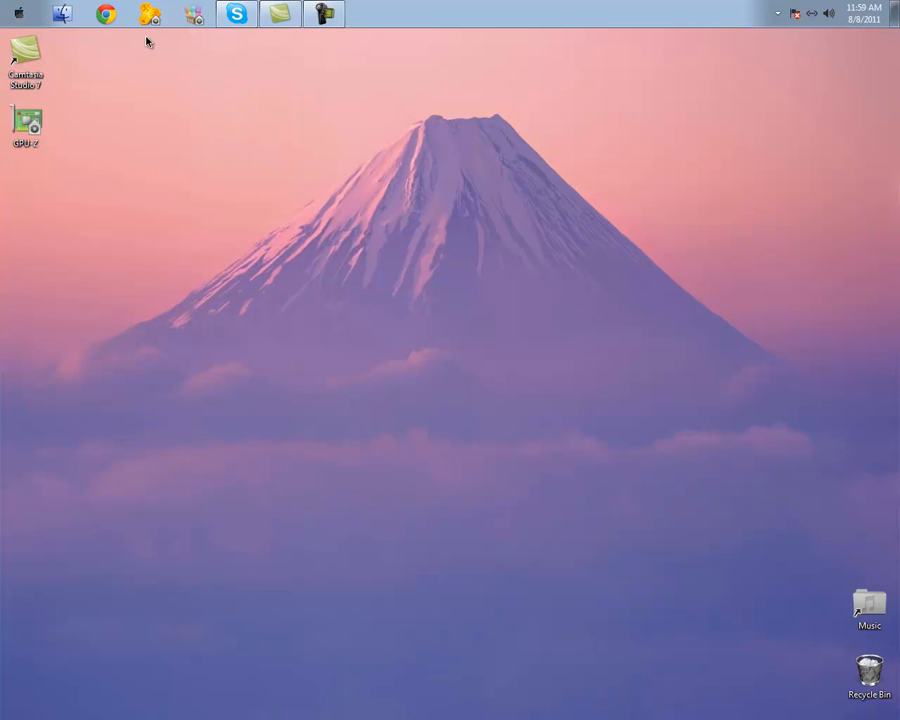